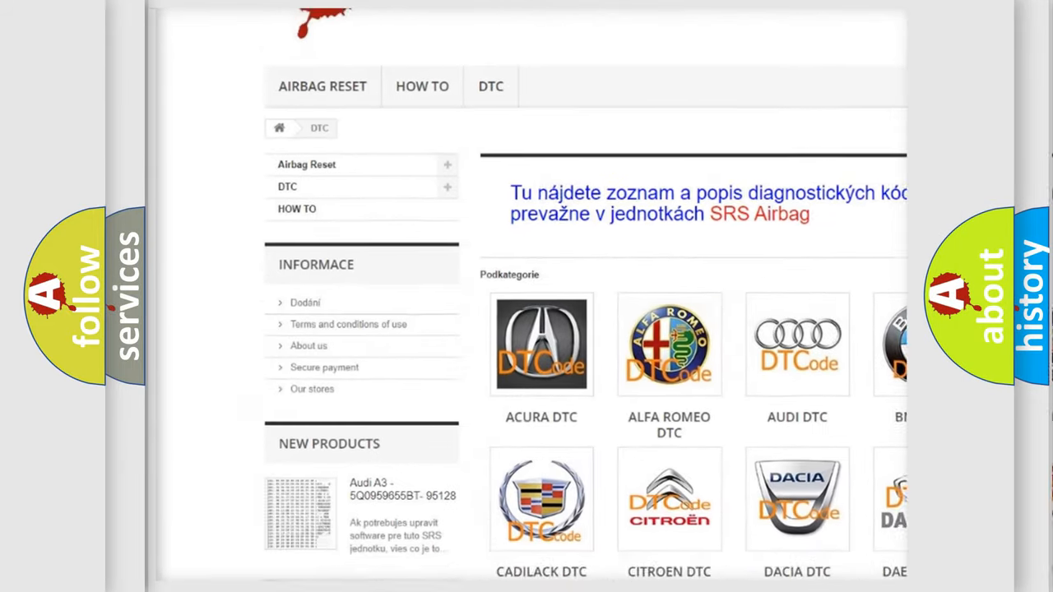
Scroll the DTC category page past the manufacturer logo tiles down to the B-code list
scroll("down", 3)
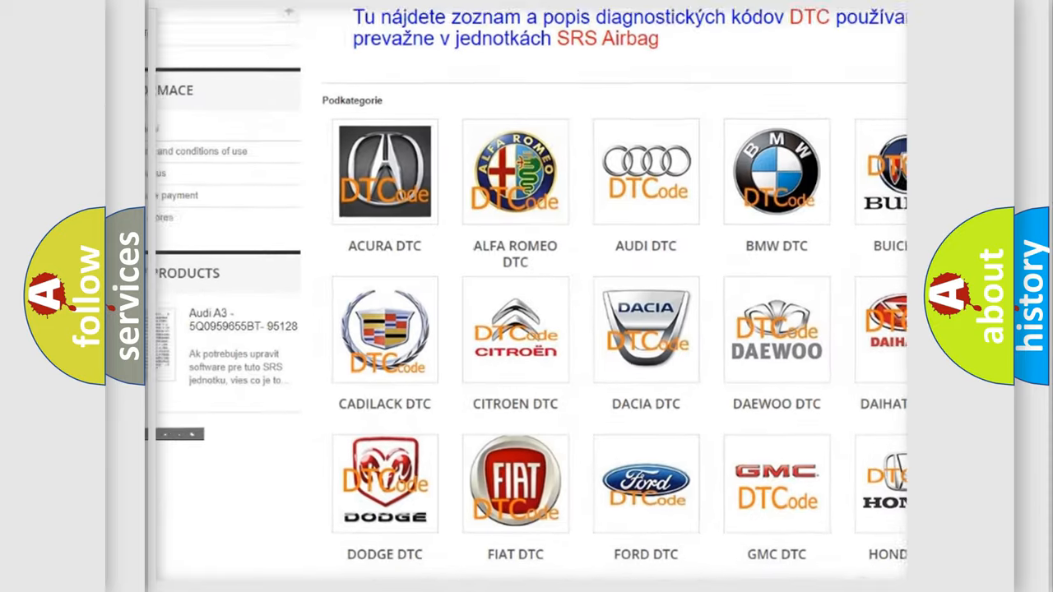
scroll("down", 3)
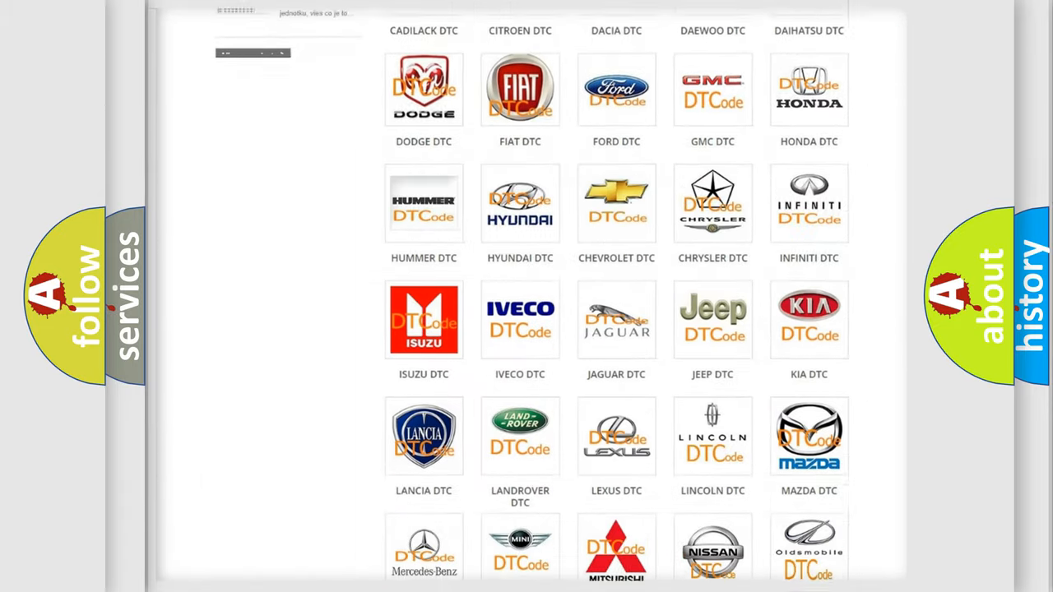
scroll("down", 3)
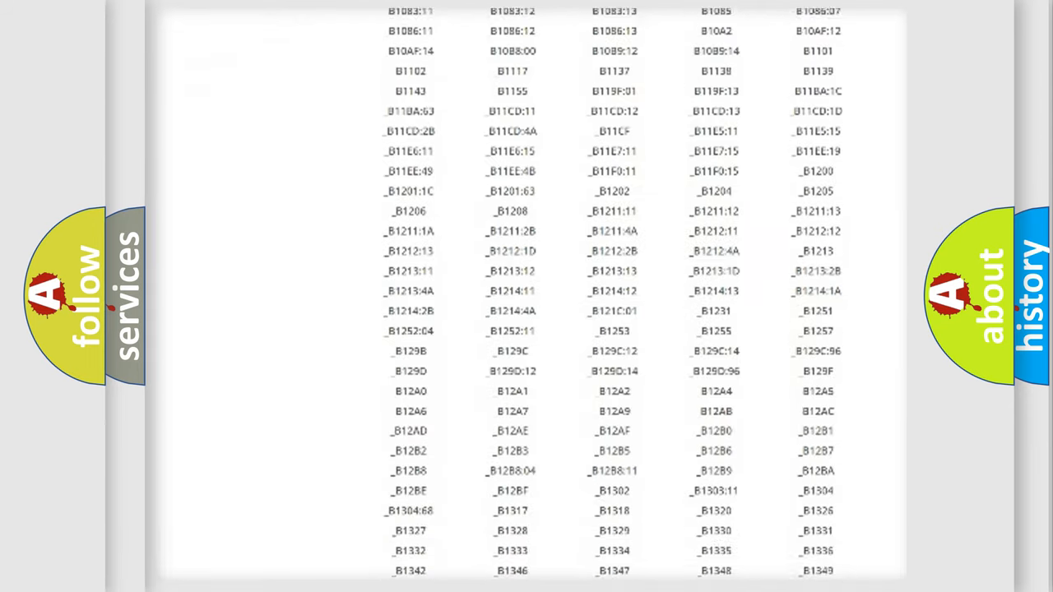
scroll("down", 3)
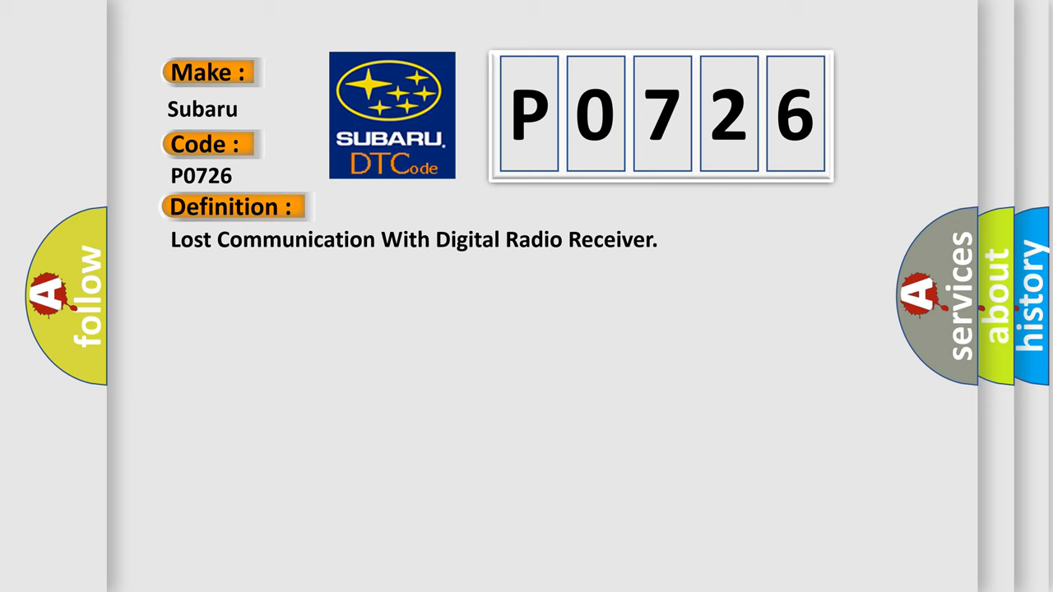
Reveal the P0726 description: normal 9–16 V module supply, U1300/U1301/U1305 without current status
left_click(428, 206)
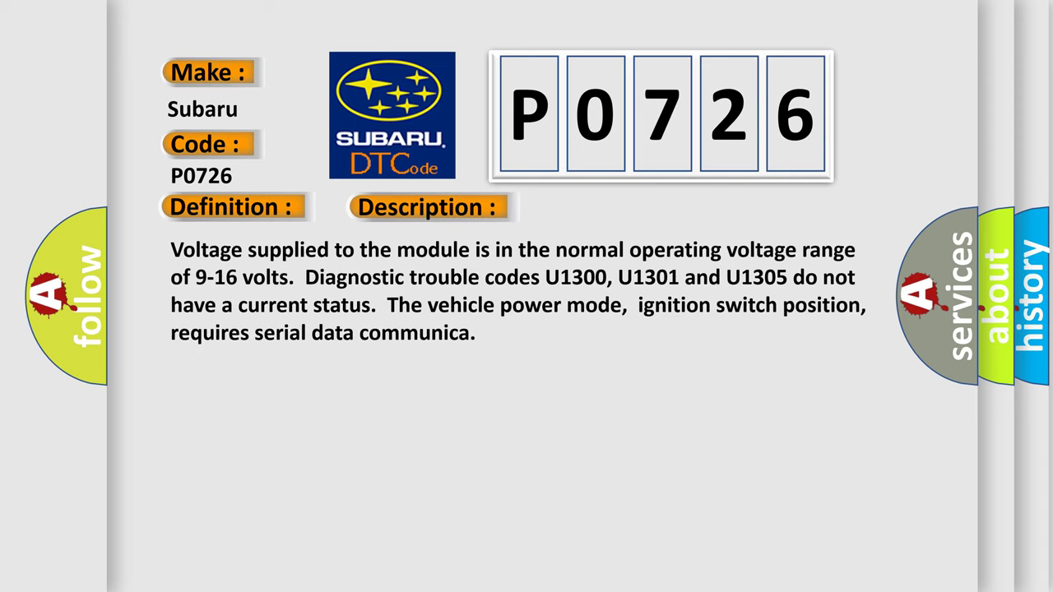